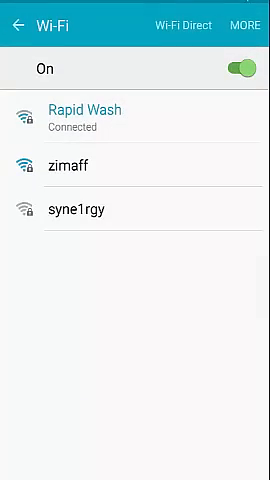
Open Advanced Wi-Fi settings to view the MAC and IP addresses, then return to apps.
click(245, 20)
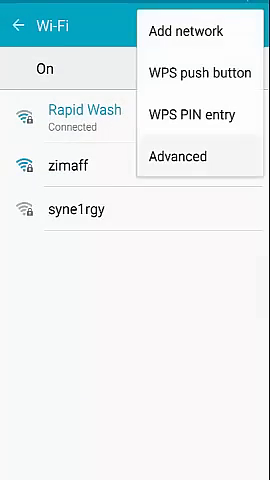
click(190, 157)
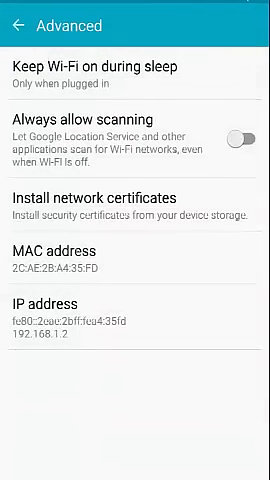
click(135, 60)
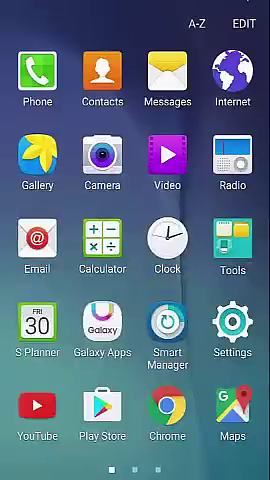
Dial the service code in Phone to launch ServiceMode and show its options list with WiFi.
click(38, 73)
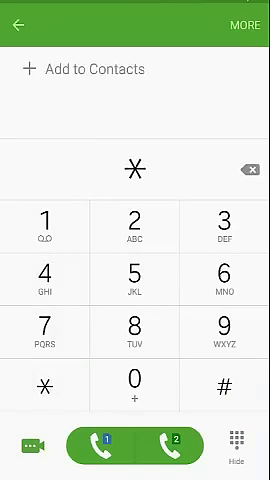
click(45, 229)
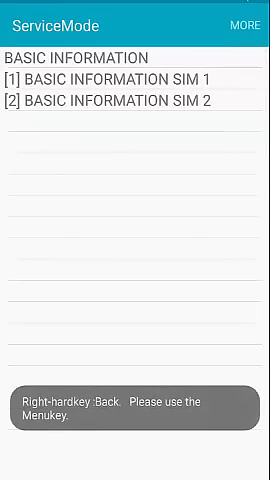
click(240, 25)
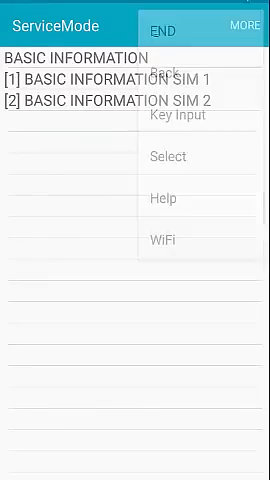